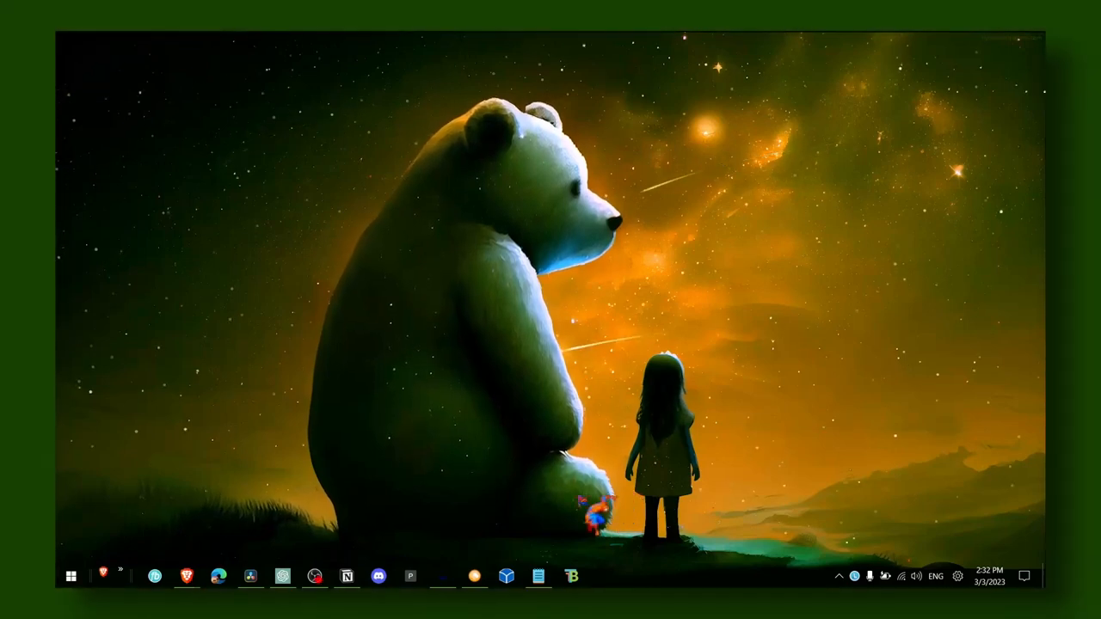
Bring up the notes showing the video title, then put them away
left_click(538, 577)
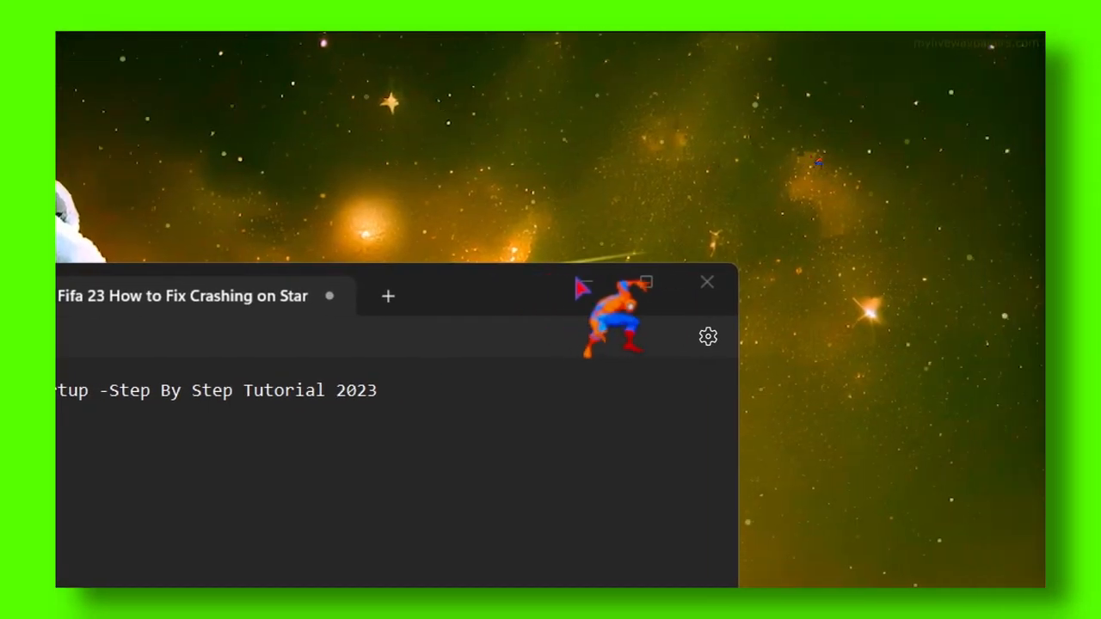
left_click(707, 282)
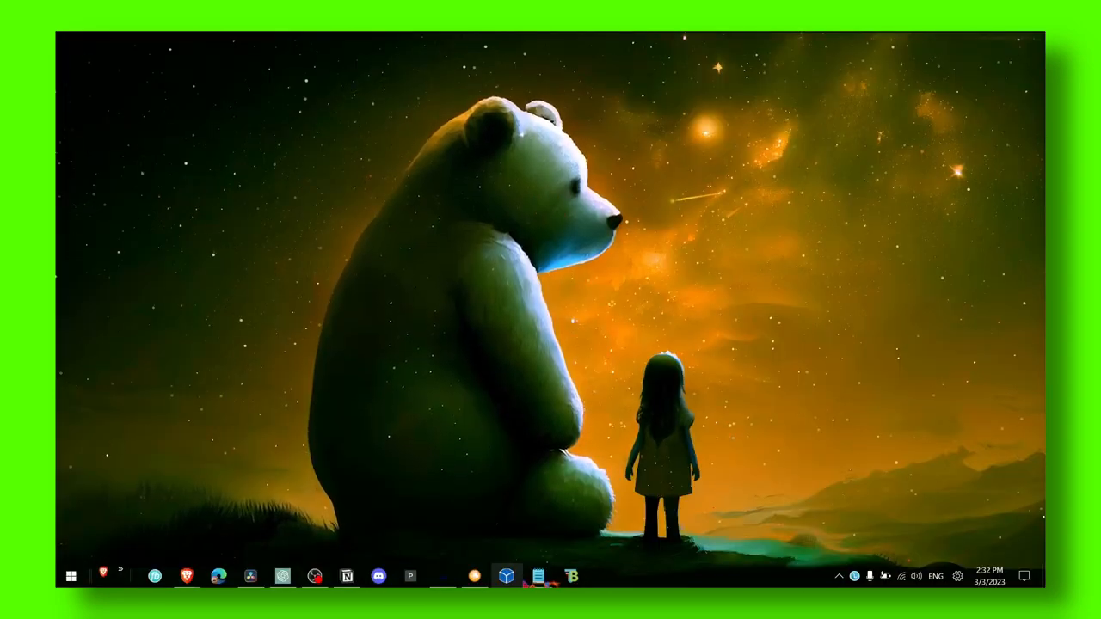
left_click(537, 576)
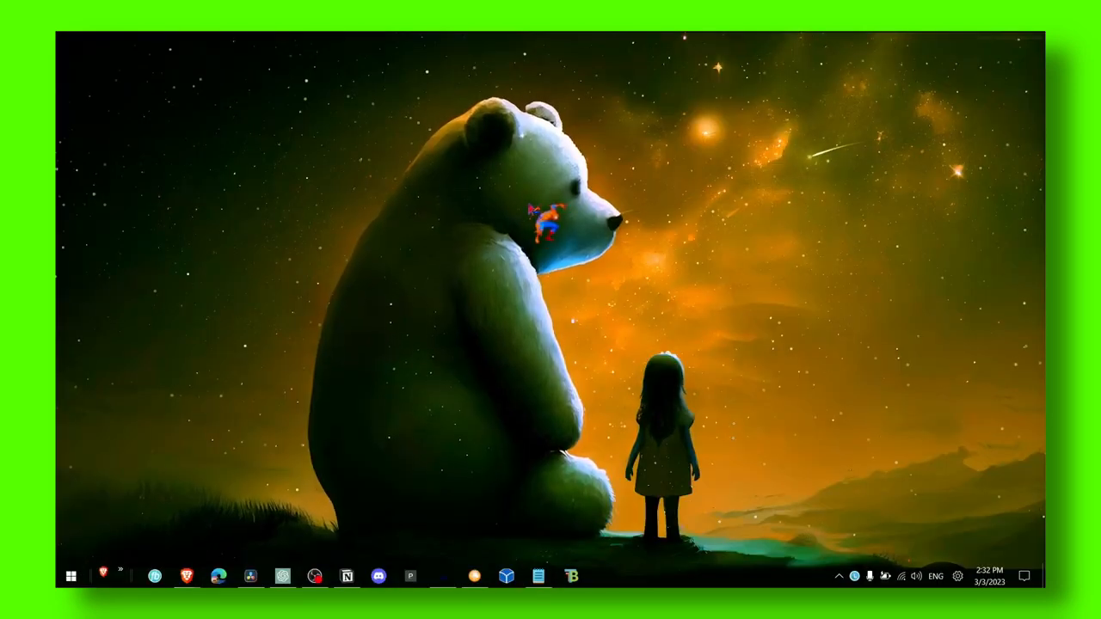
Update the NVIDIA GeForce RTX 3050 Laptop GPU driver via Device Manager's compatible models
left_click(71, 576)
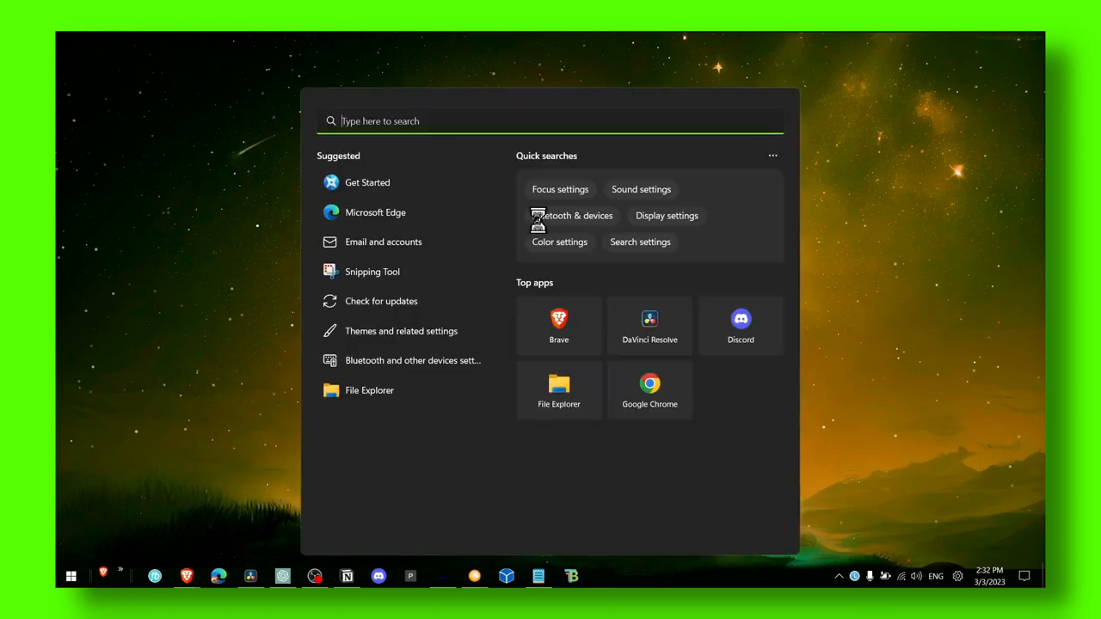
type("device Manager")
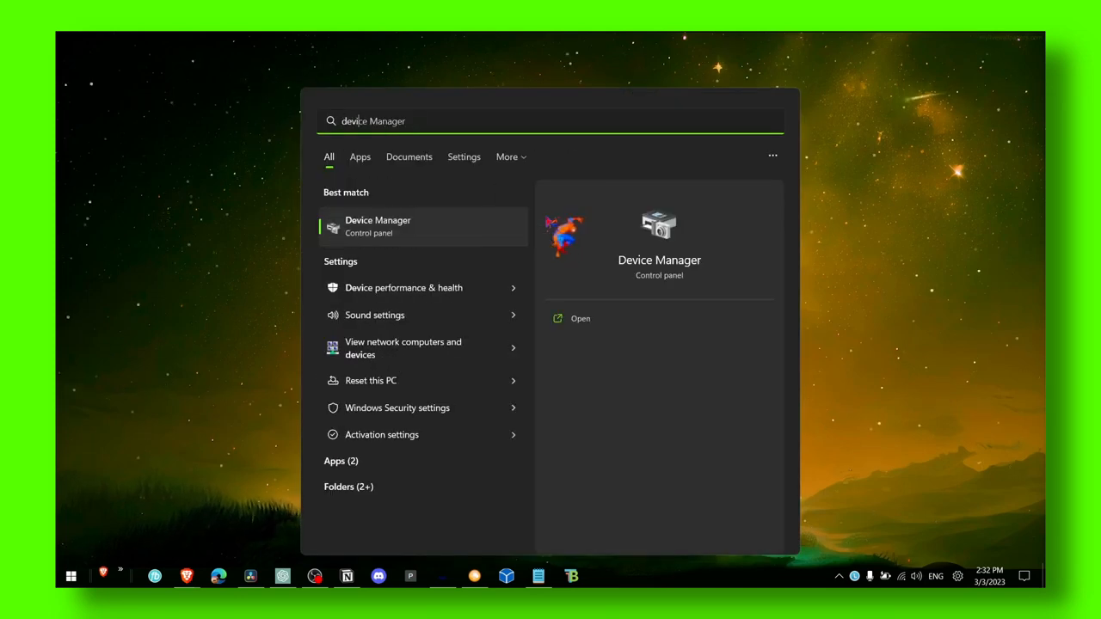
left_click(580, 318)
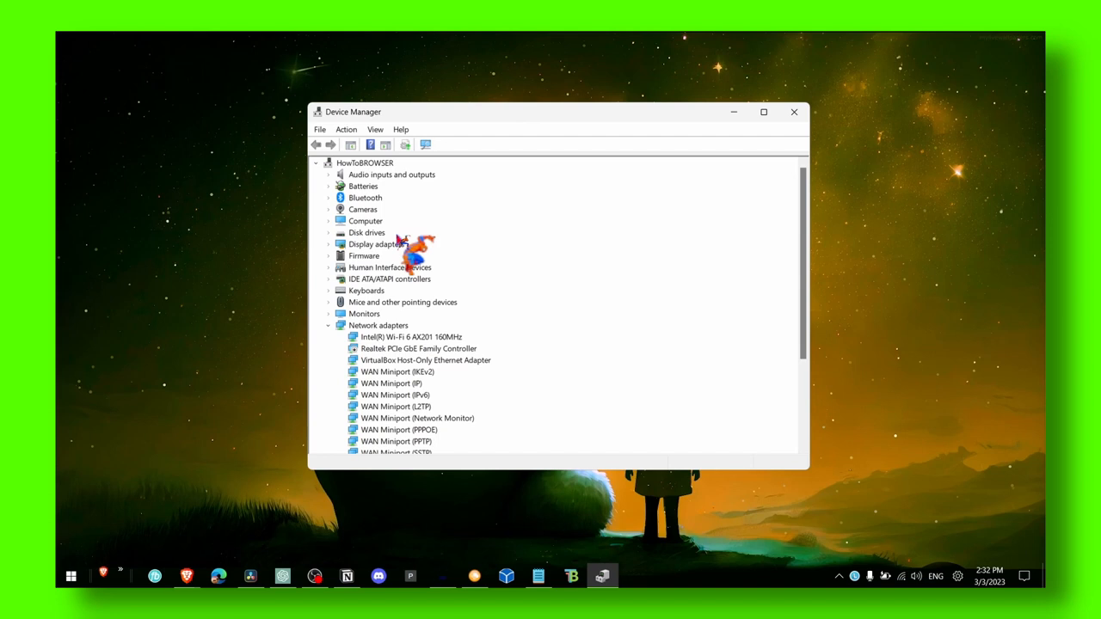
left_click(375, 244)
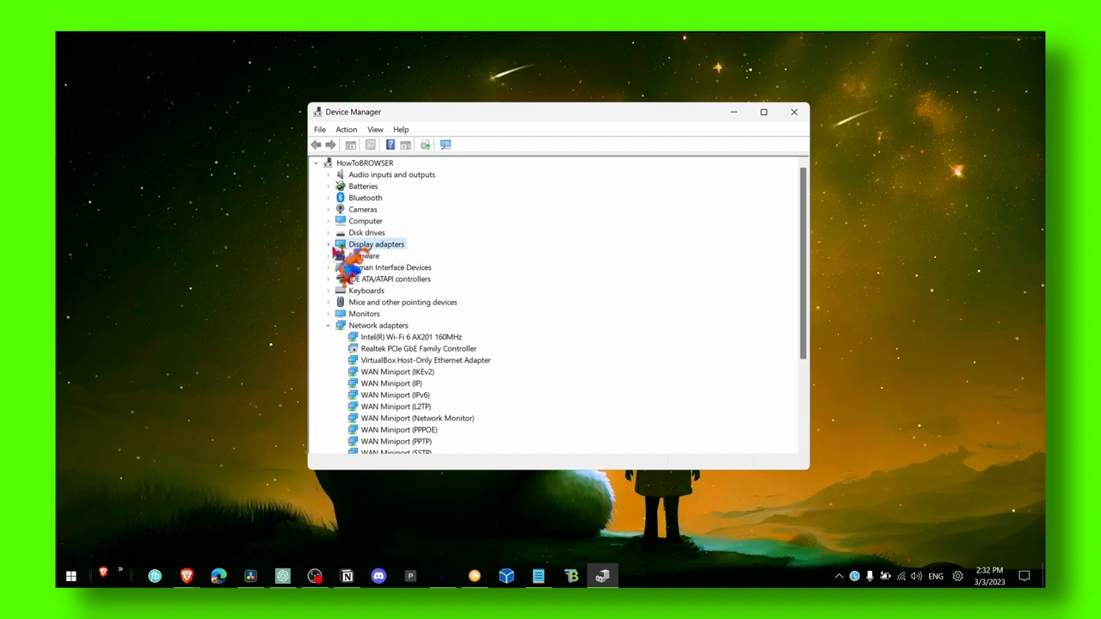
right_click(421, 256)
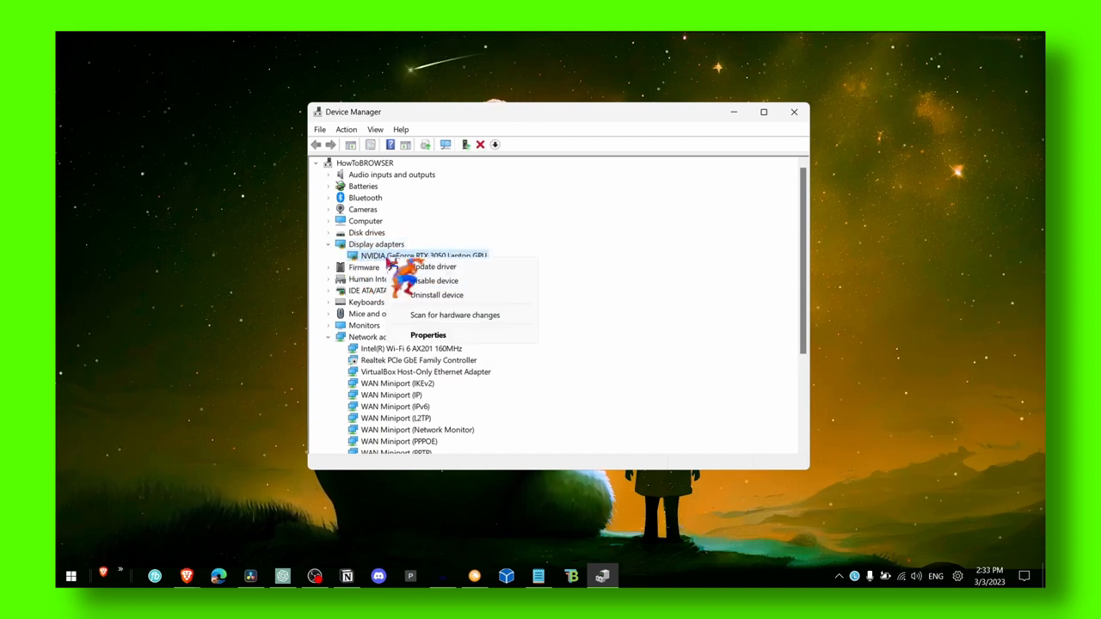
left_click(432, 265)
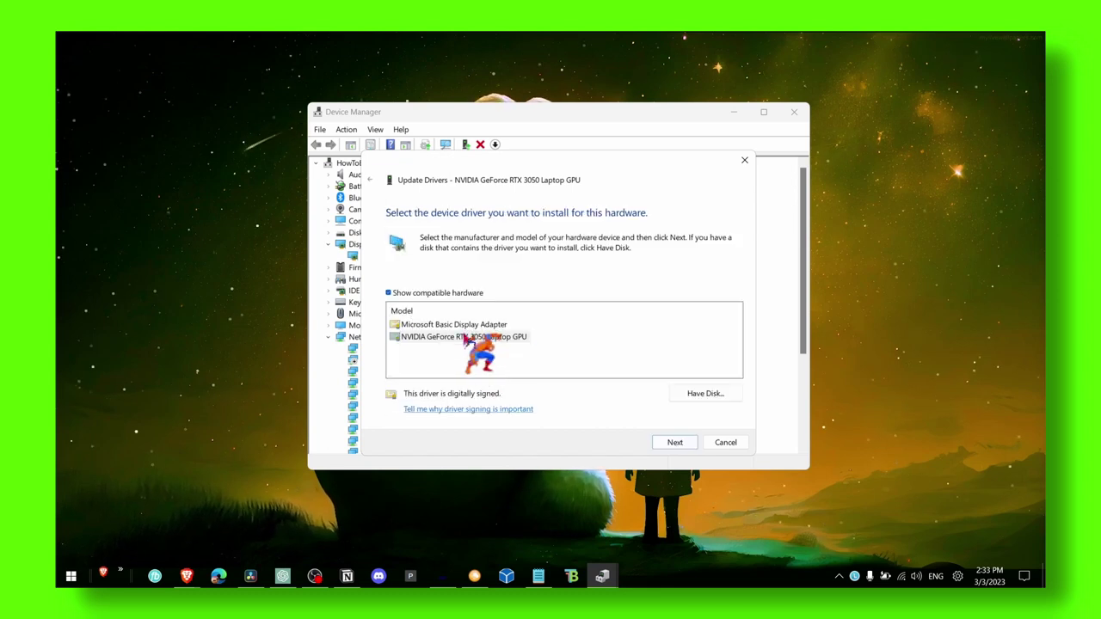
left_click(464, 336)
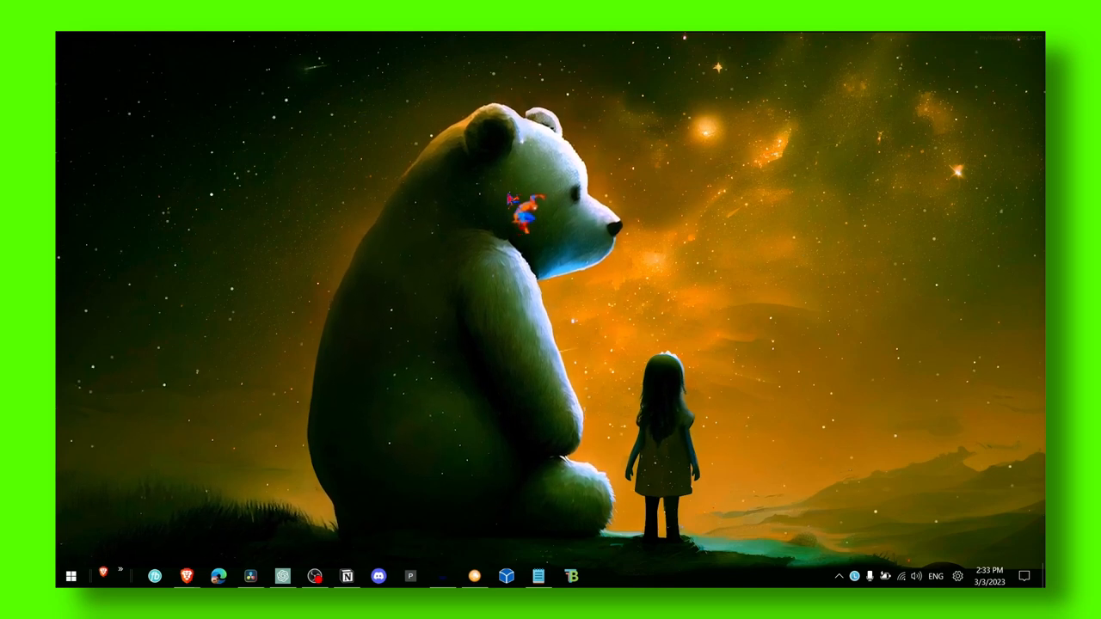
Check the four optional driver updates under Windows Update advanced options, then close Settings
left_click(71, 575)
type("windows")
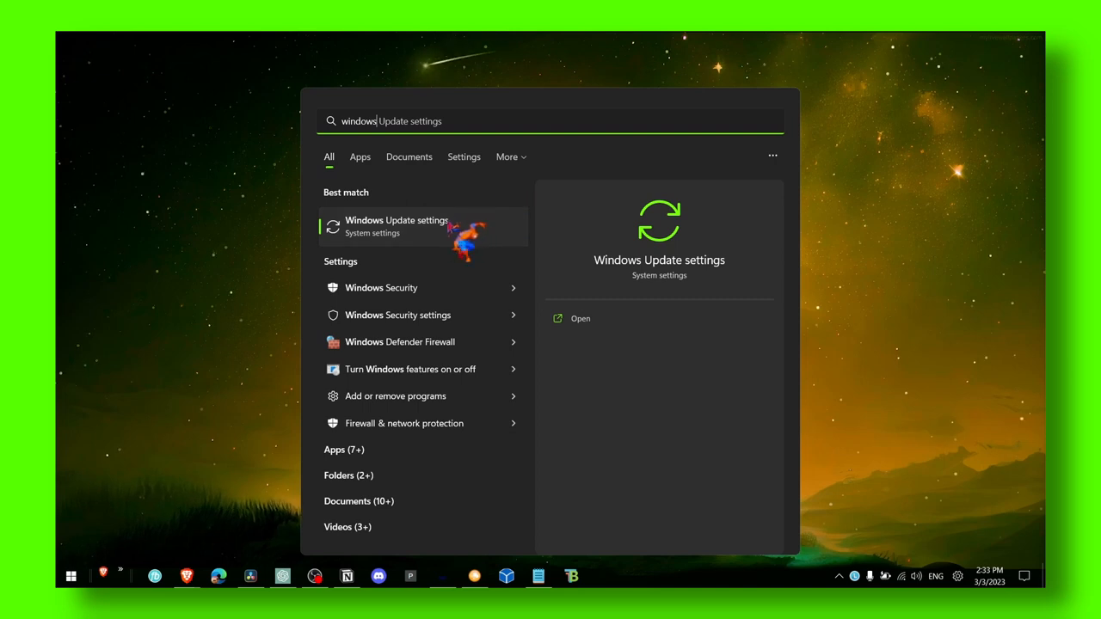
left_click(397, 226)
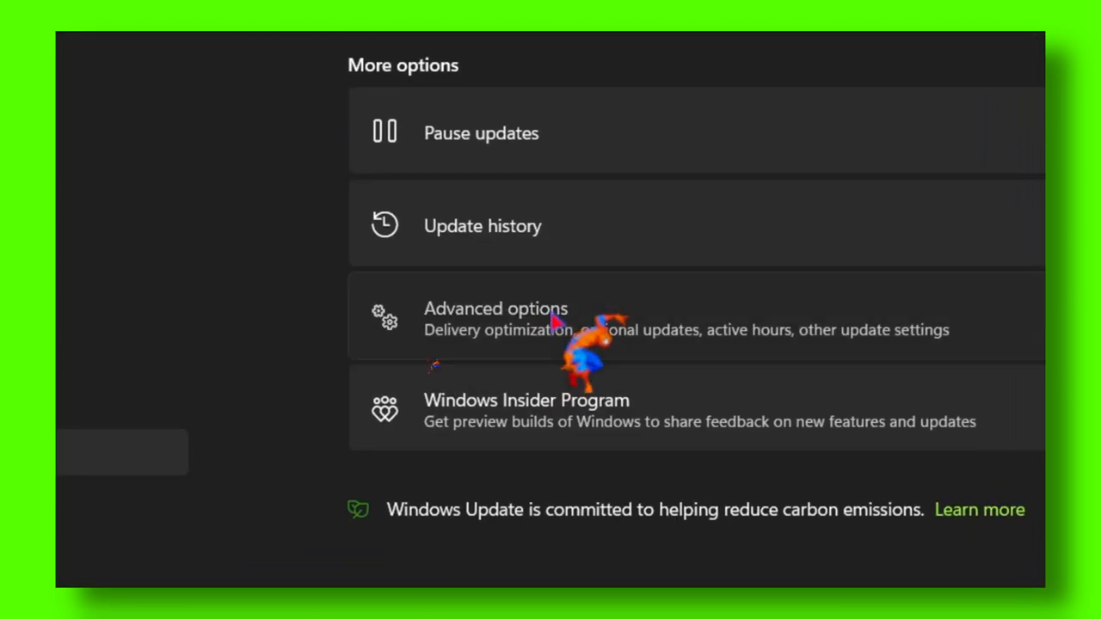
left_click(495, 309)
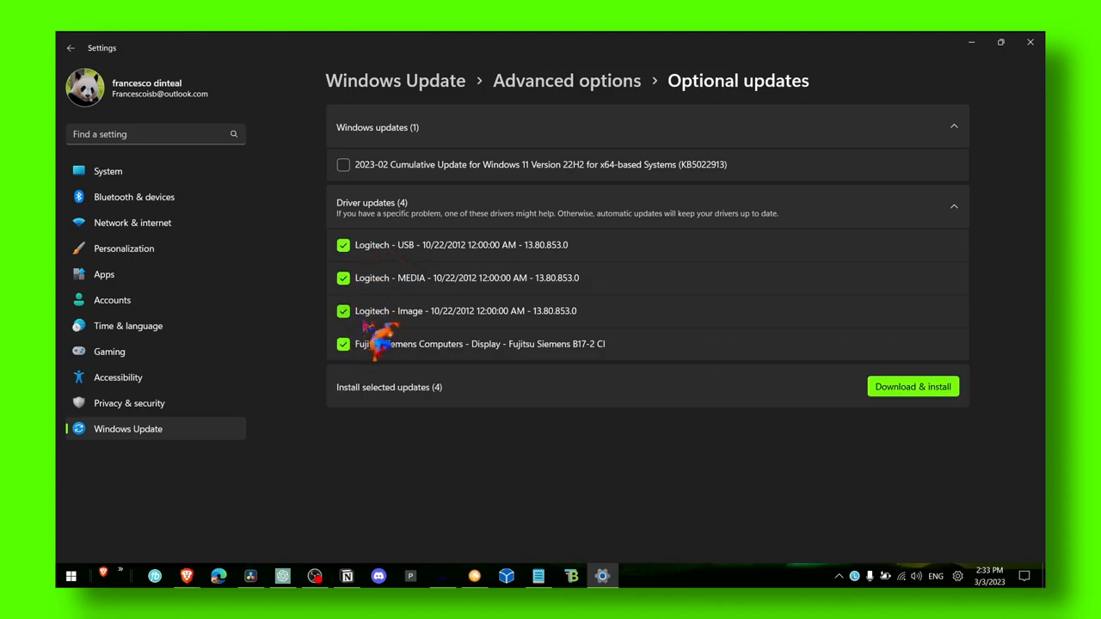
mouse_move(1030, 43)
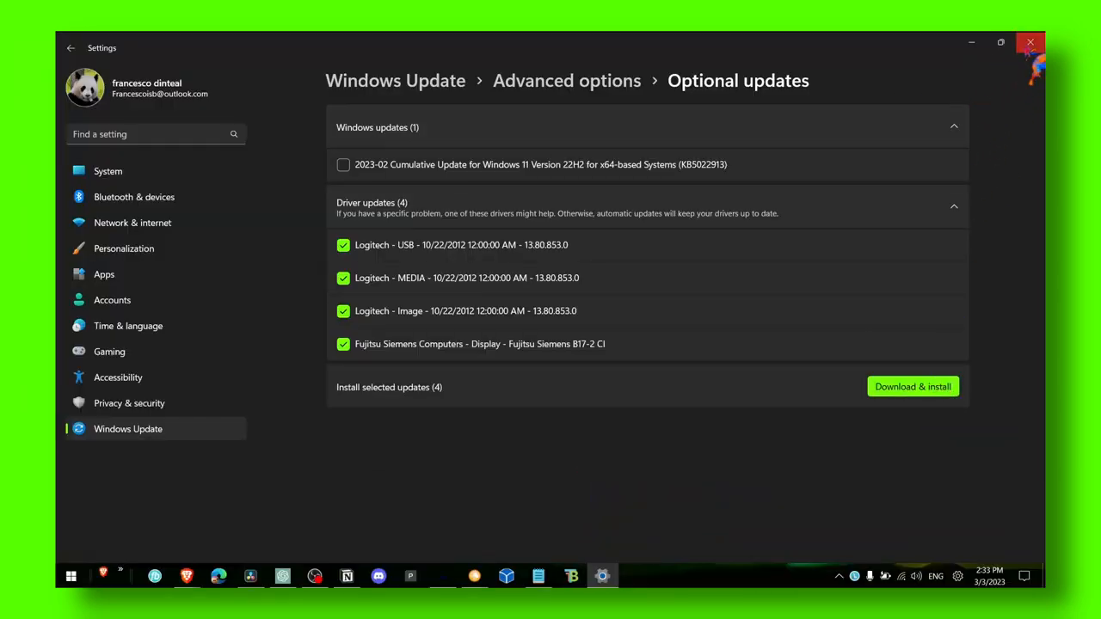
left_click(1025, 44)
type("g")
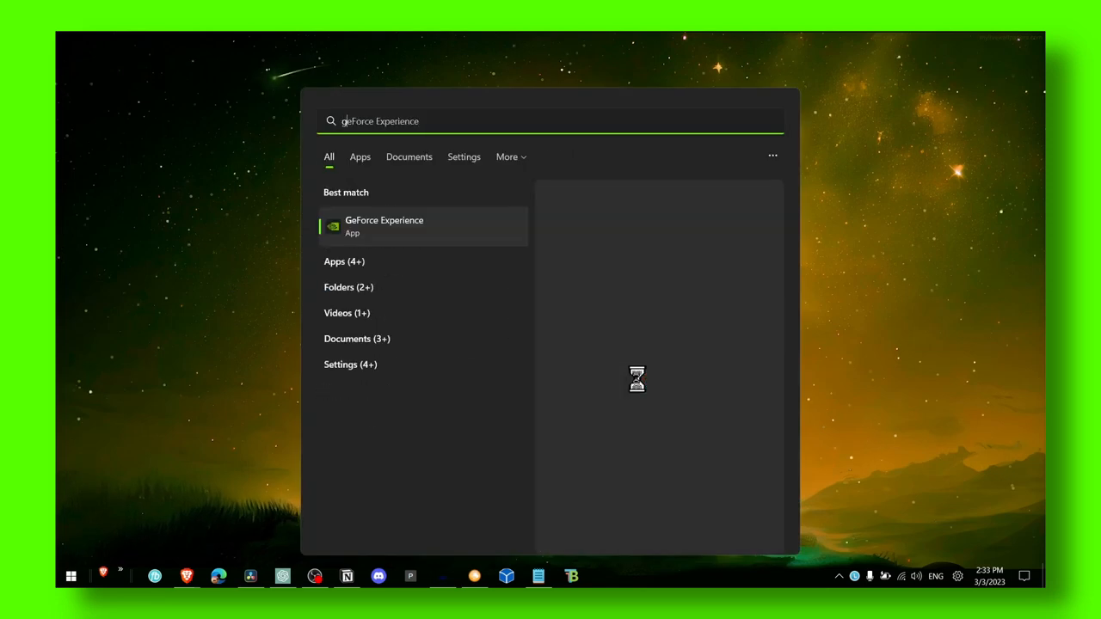
Launch GeForce Experience and download the latest available graphics driver from the Drivers tab
left_click(384, 225)
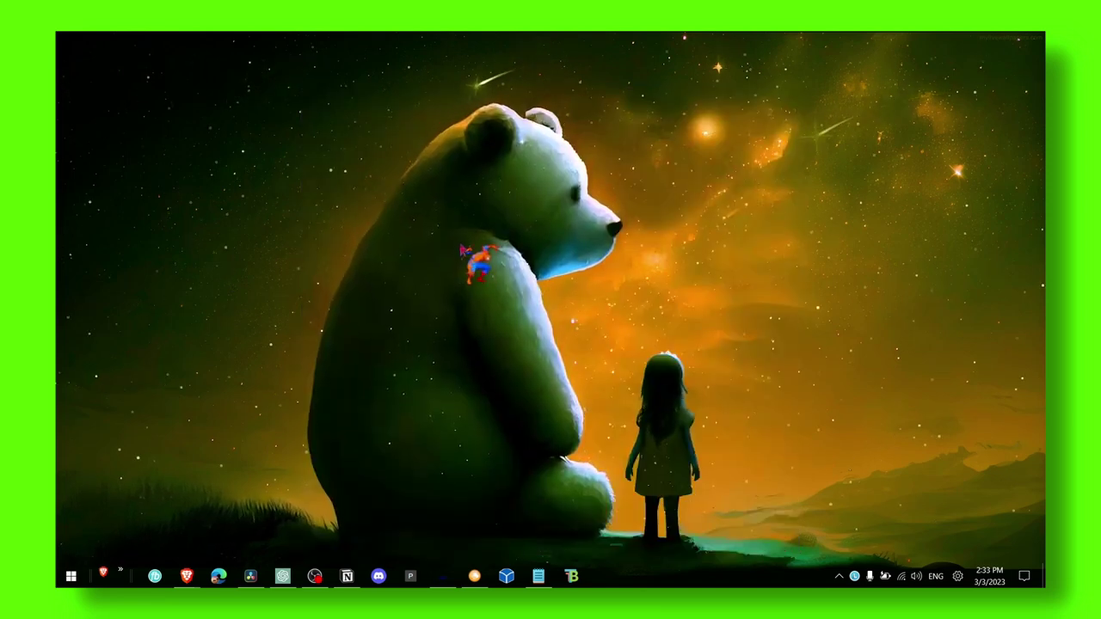
left_click(602, 577)
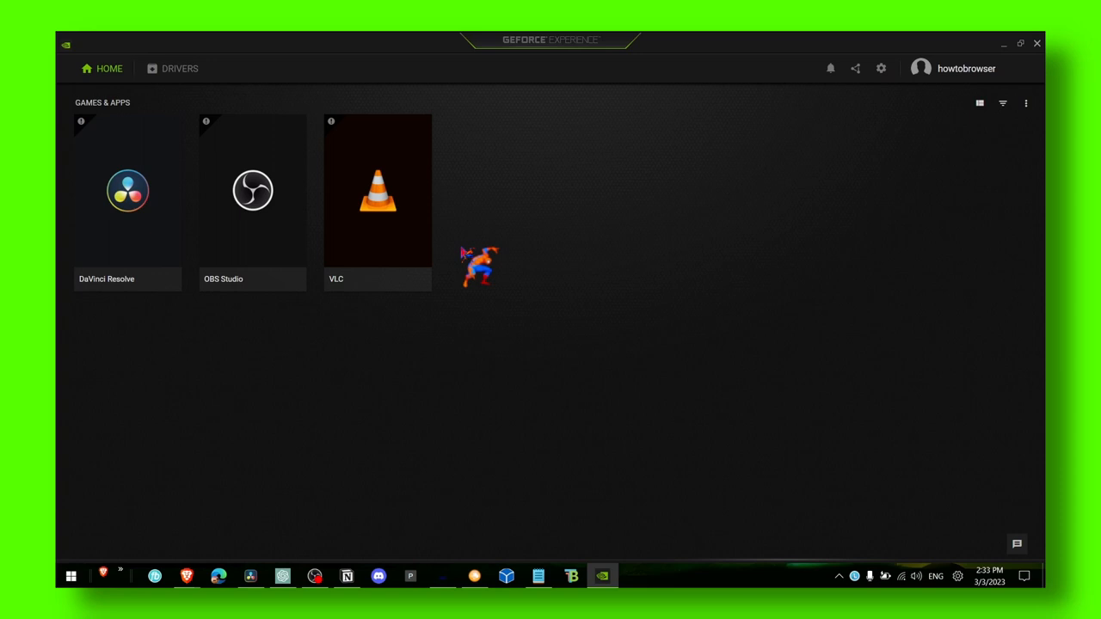
left_click(174, 69)
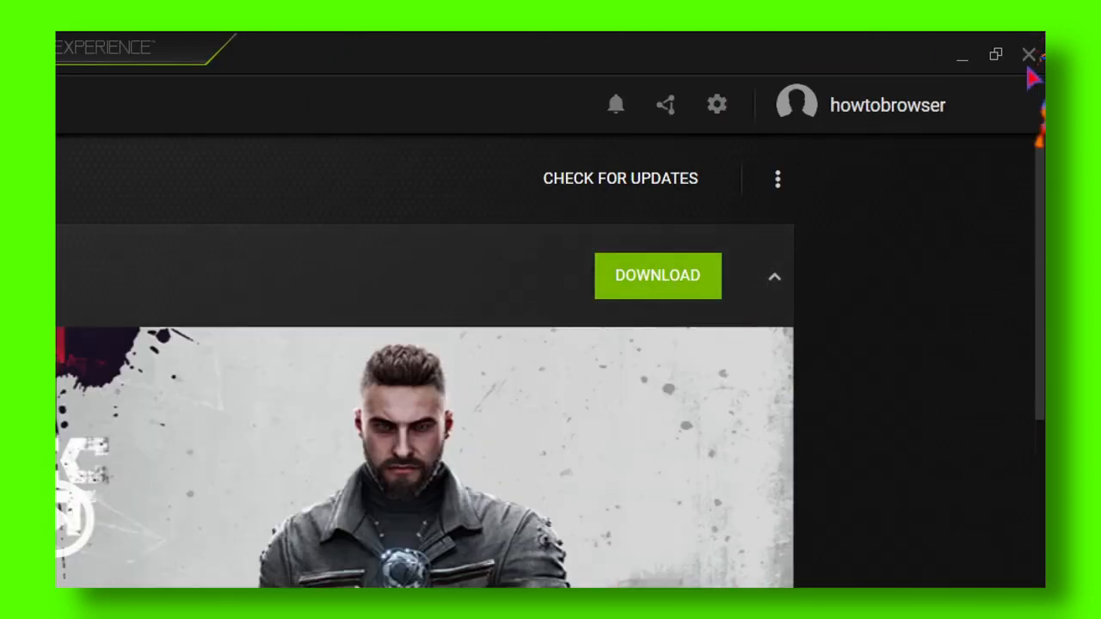
left_click(1024, 54)
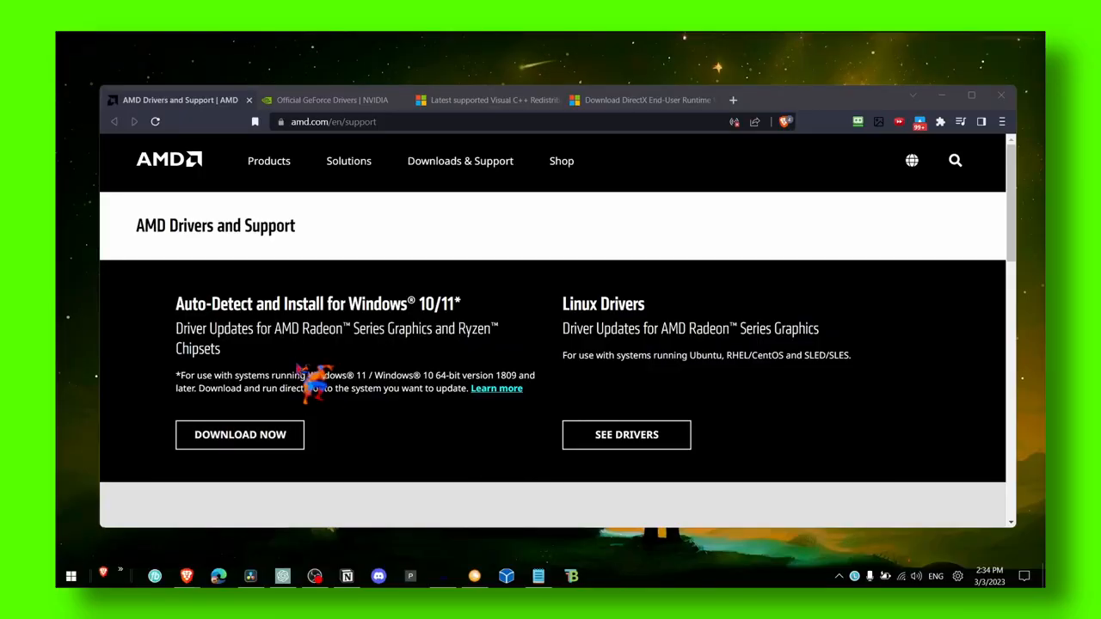
mouse_move(263, 328)
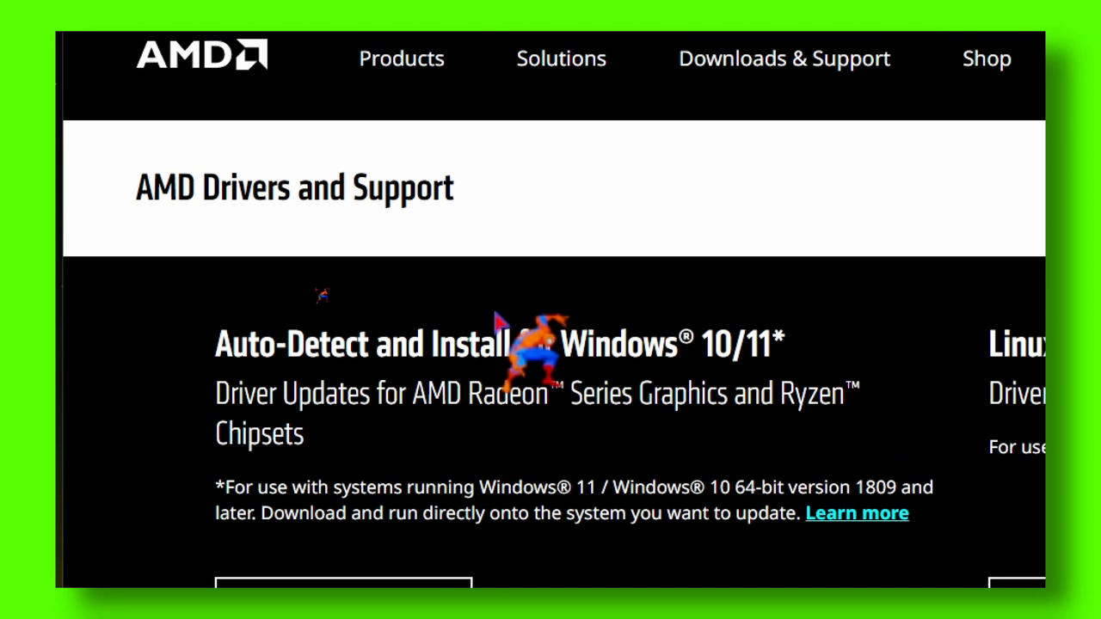
Review AMD's Auto-Detect and Install section, then move to NVIDIA's GeForce Drivers page
scroll("down", 3)
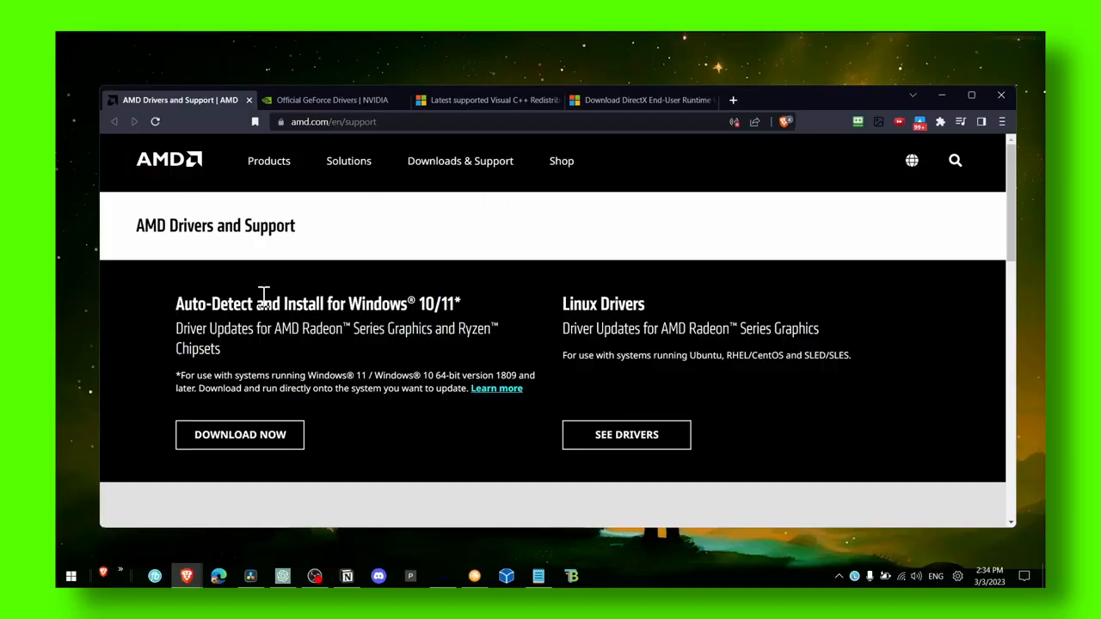
left_click(333, 100)
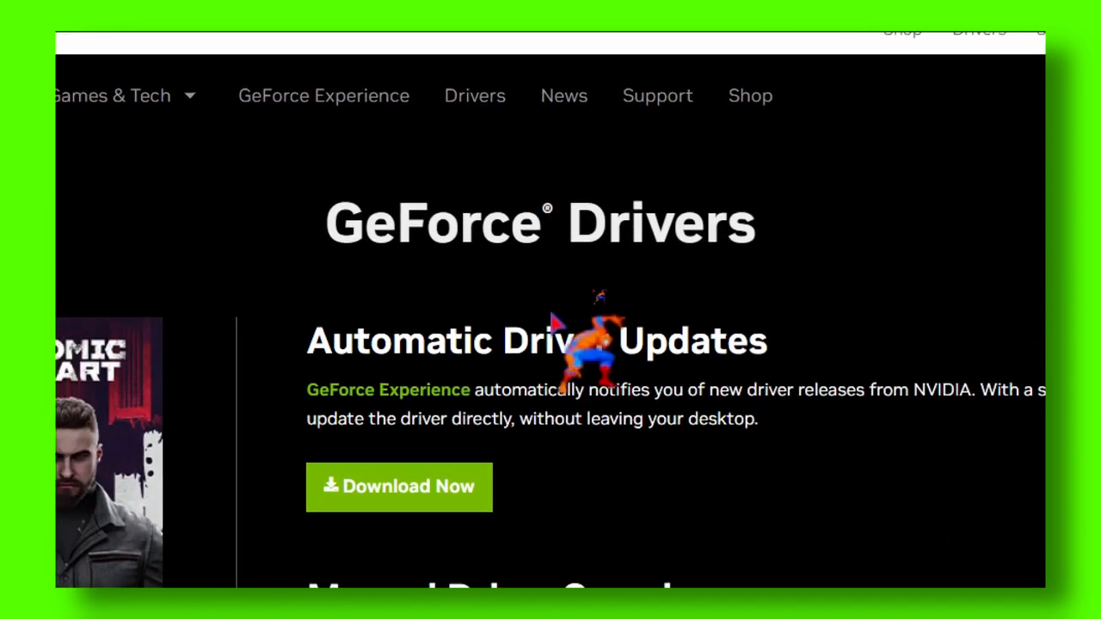
Download the GeForce Experience installer and look over the Visual C++ Redistributable downloads article
scroll("down", 3)
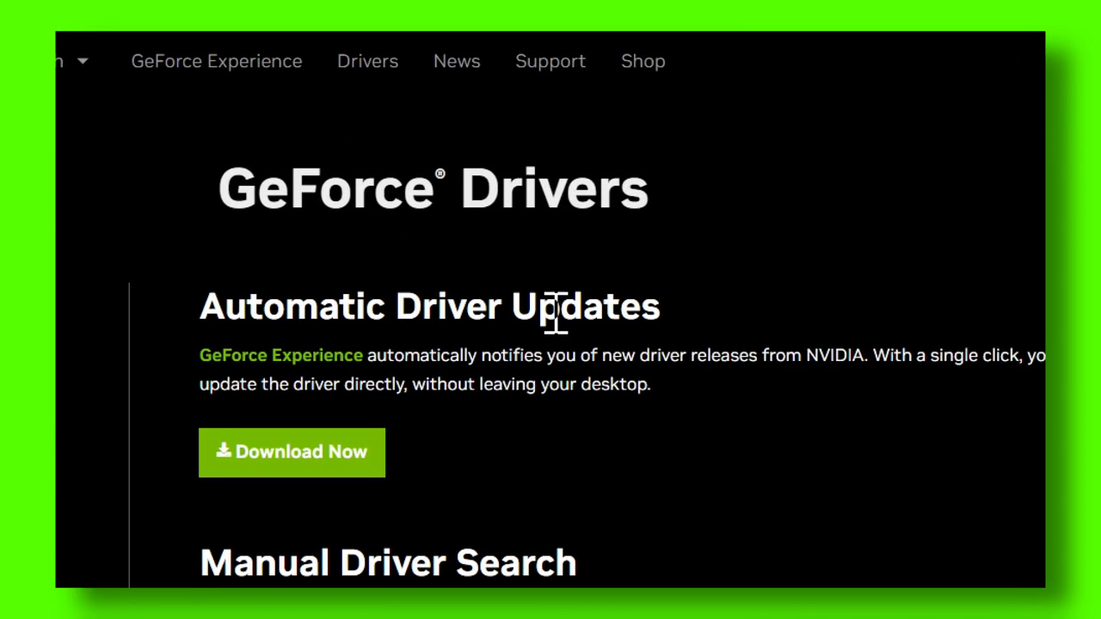
scroll("down", 3)
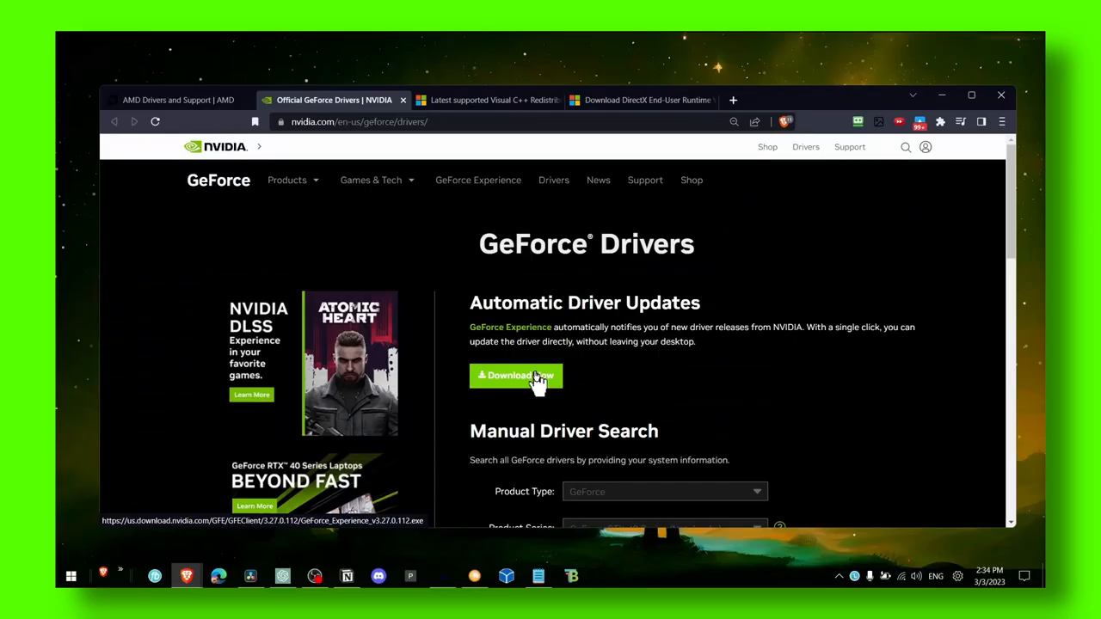
left_click(487, 99)
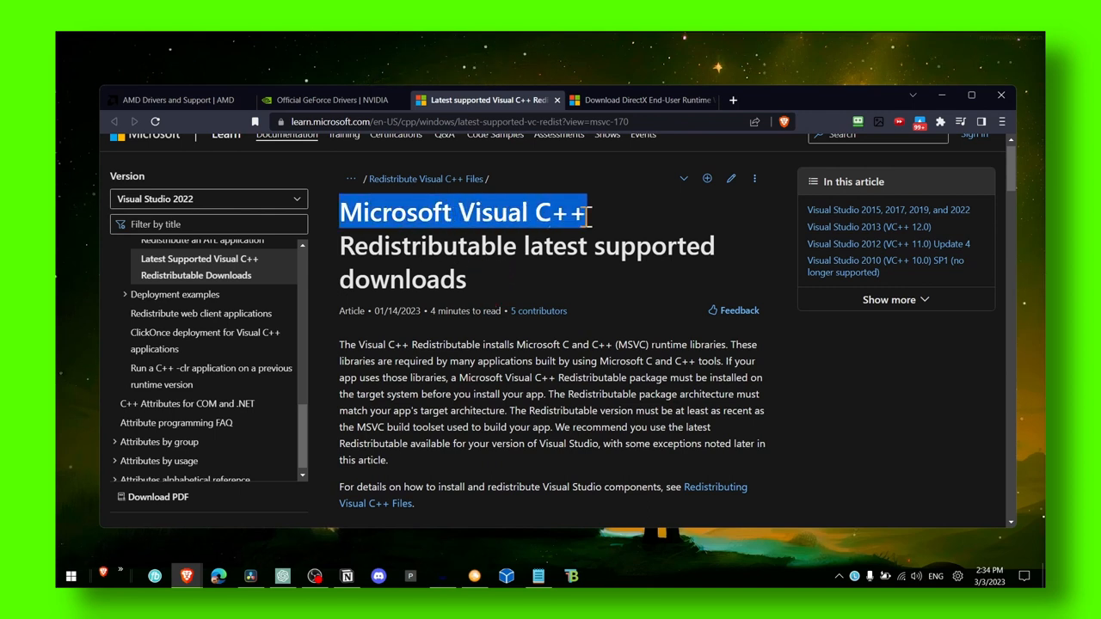
scroll("down", 3)
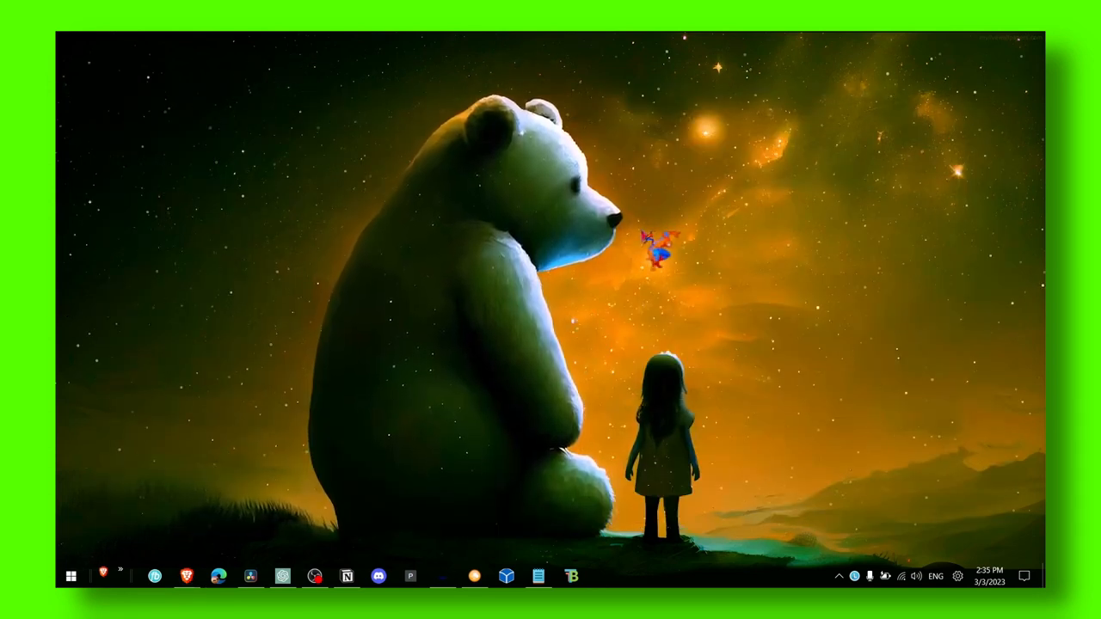
Launch Steam and open Blender's Properties from the Library to reach Local Files
type("steam")
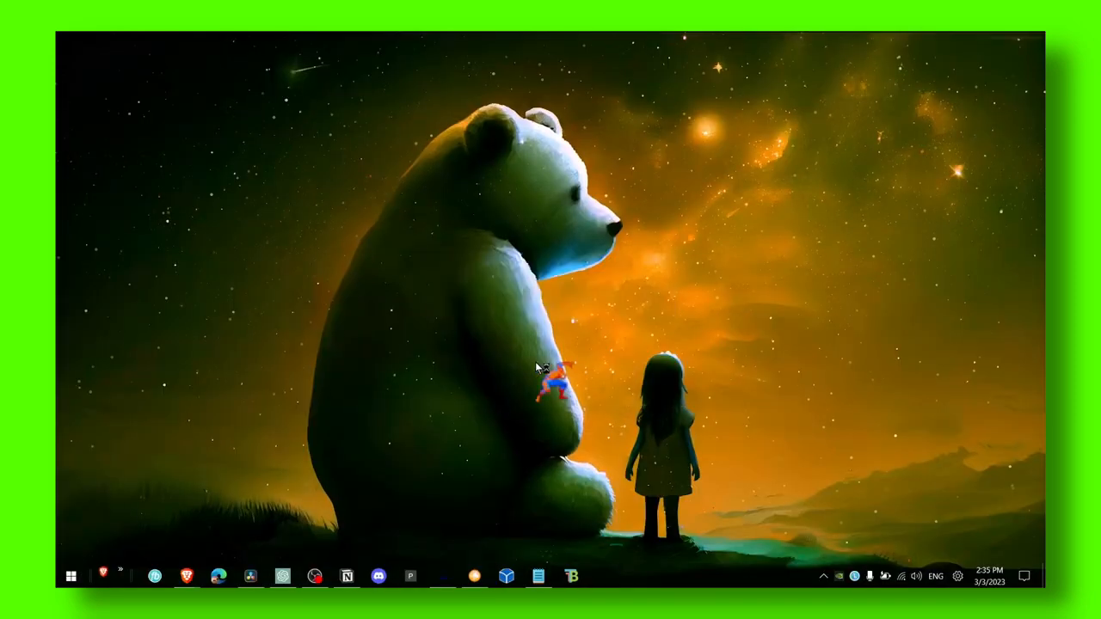
left_click(603, 576)
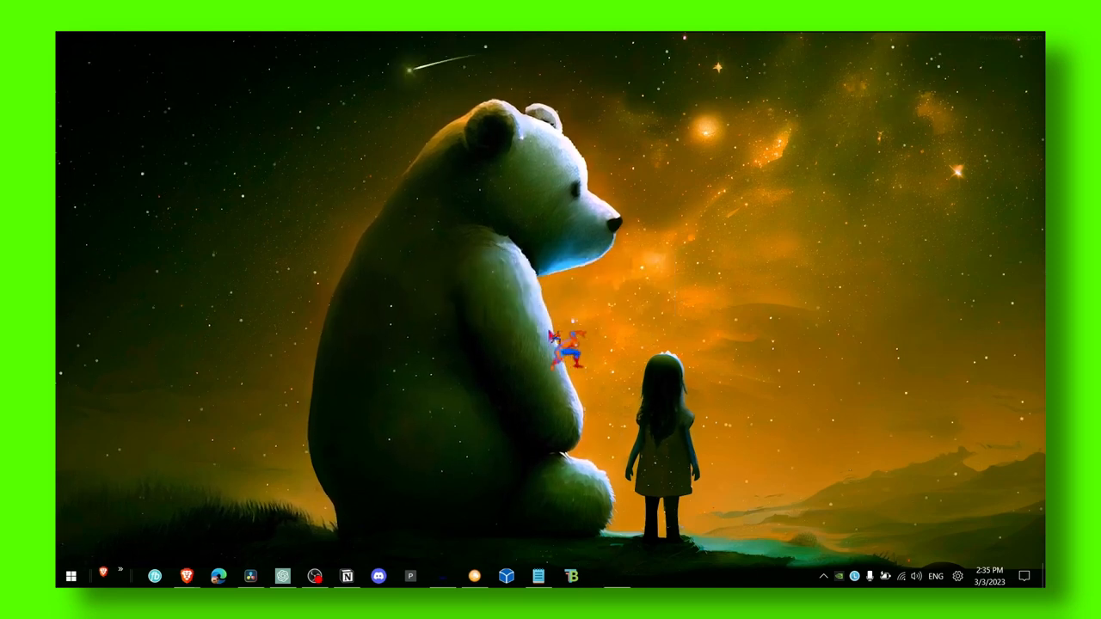
left_click(601, 575)
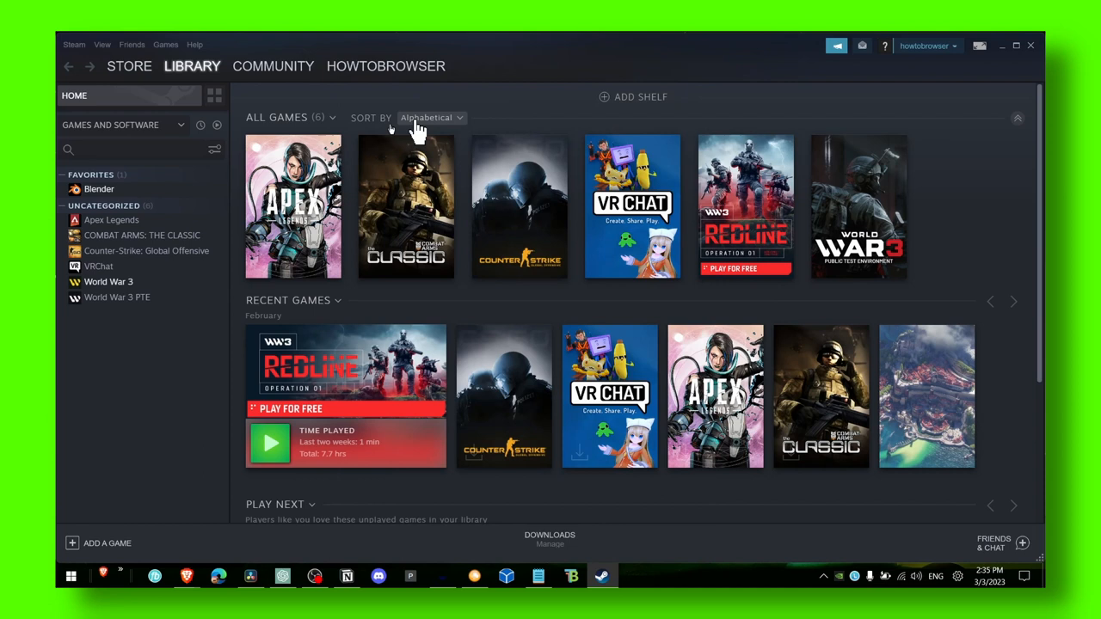
right_click(98, 188)
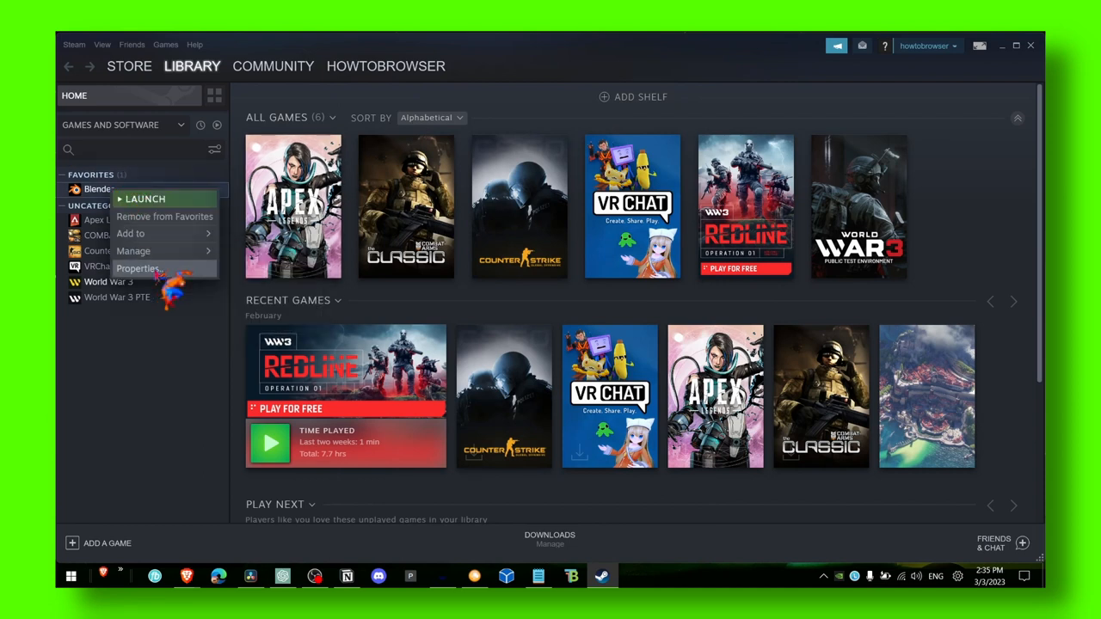
left_click(139, 267)
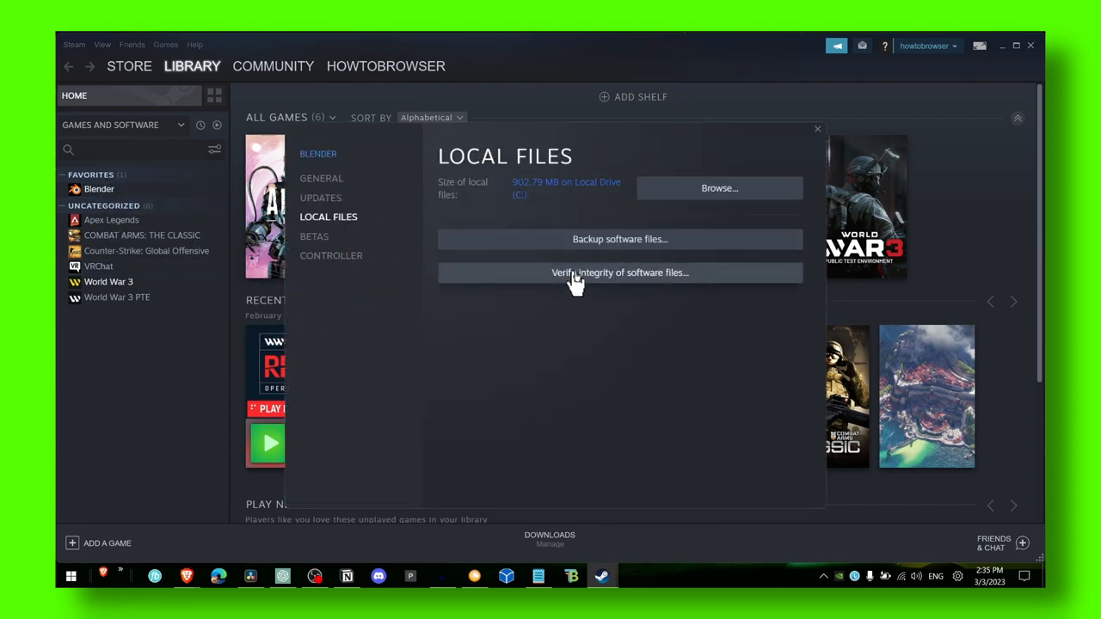
mouse_move(681, 290)
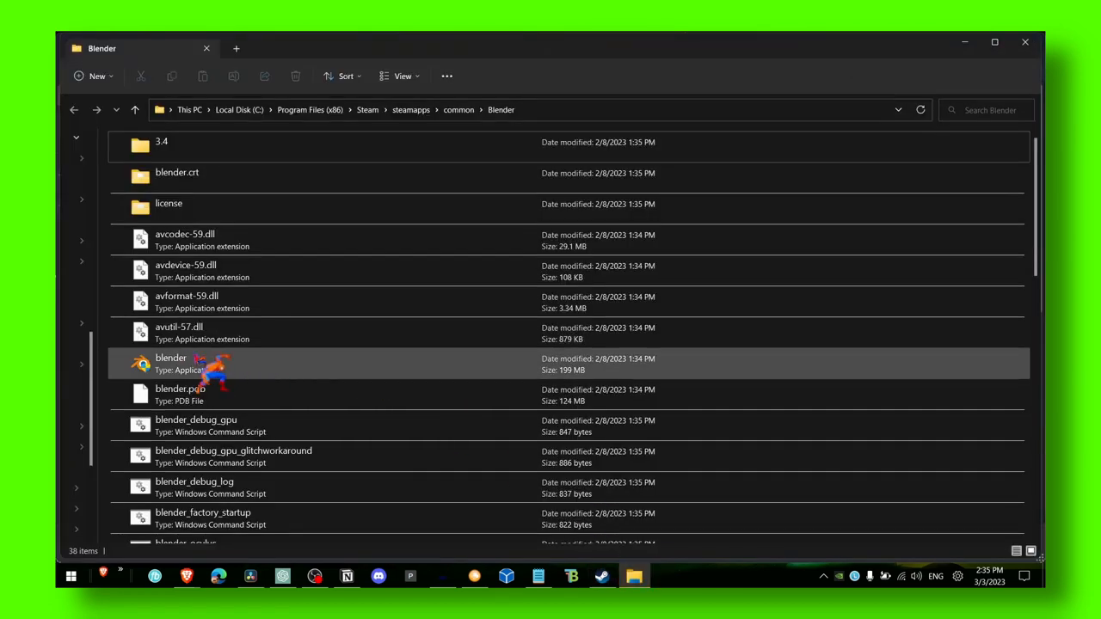
Open the Properties dialog for blender.exe in its Steam install folder
right_click(170, 361)
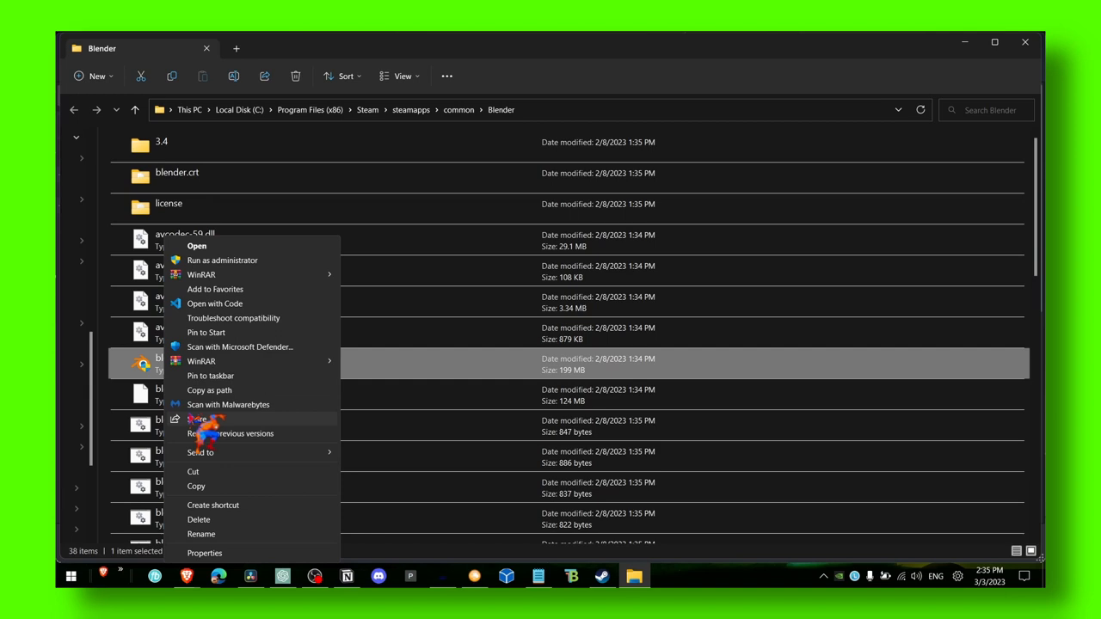
left_click(205, 554)
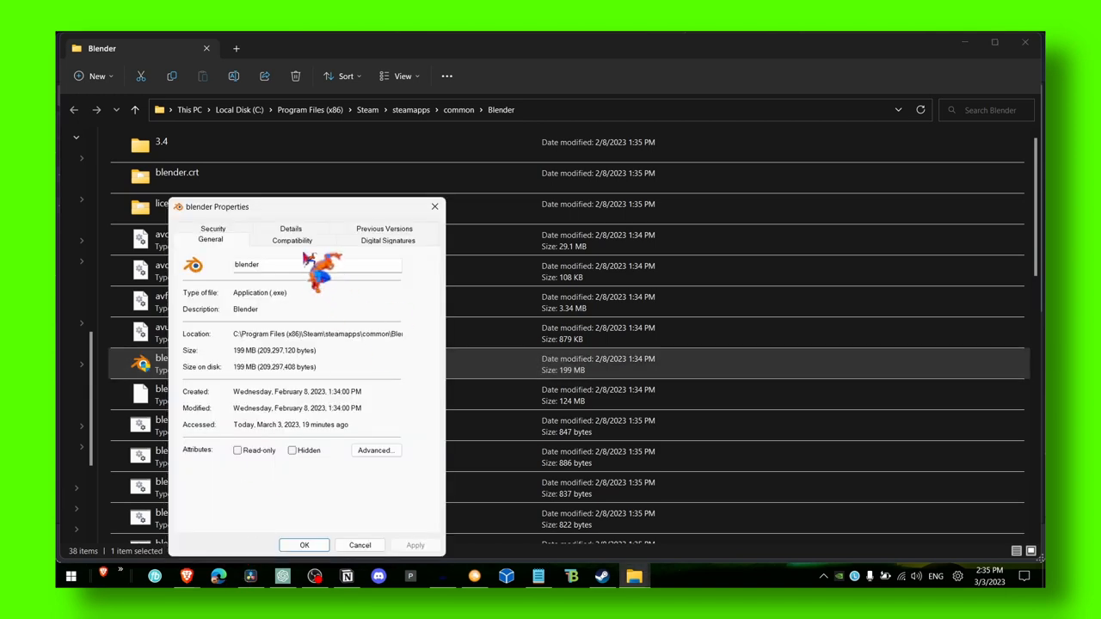